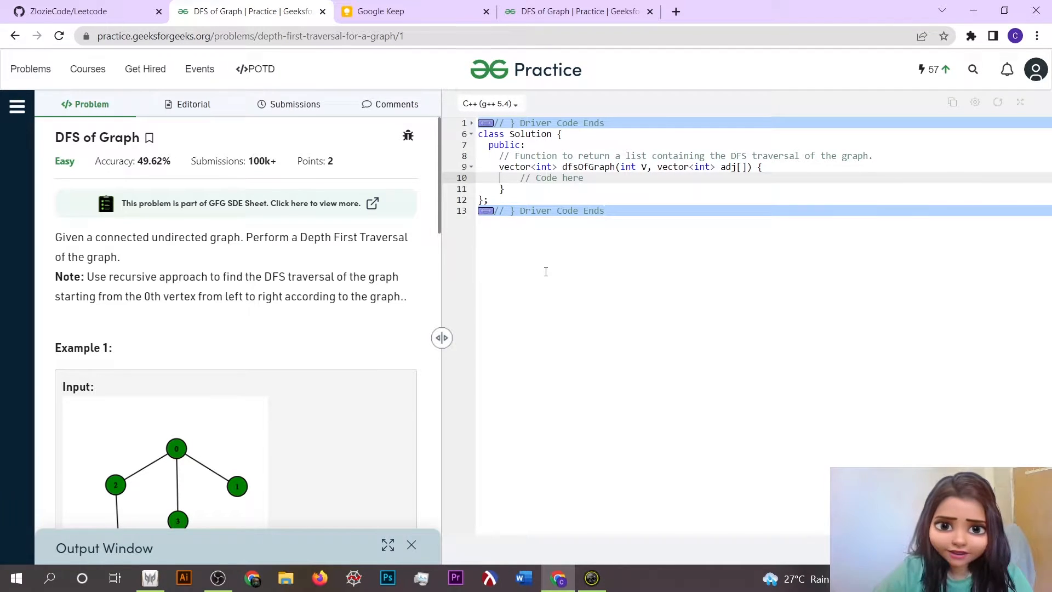
mouse_move(196, 195)
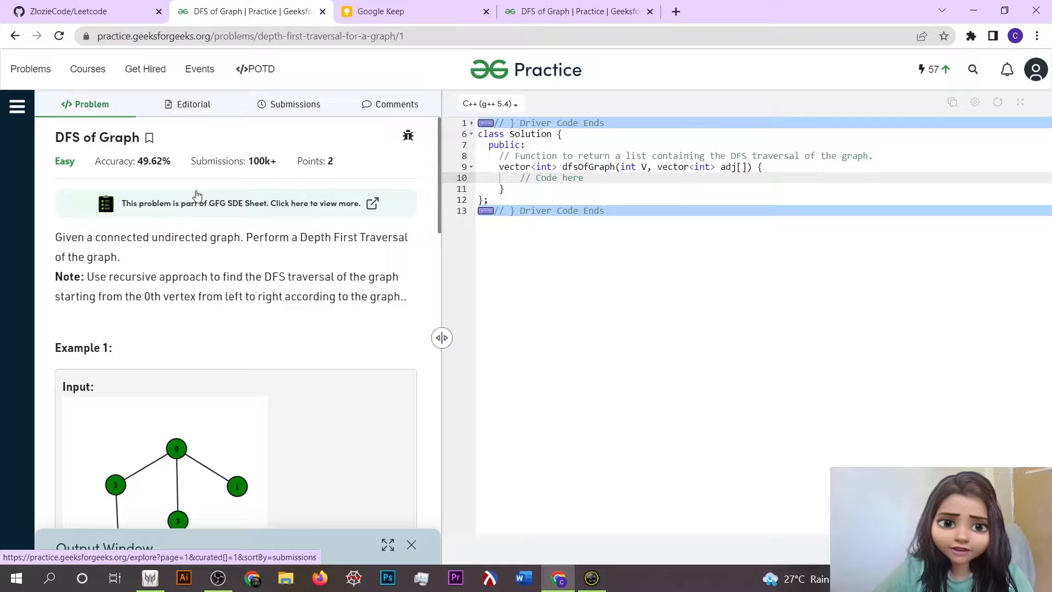
mouse_move(80, 157)
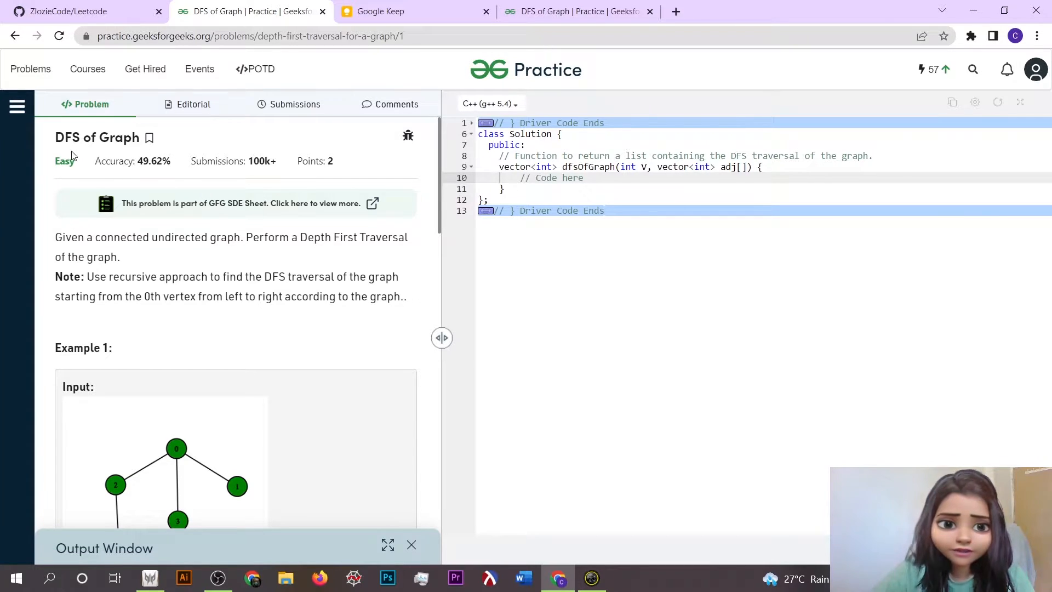
mouse_move(53, 153)
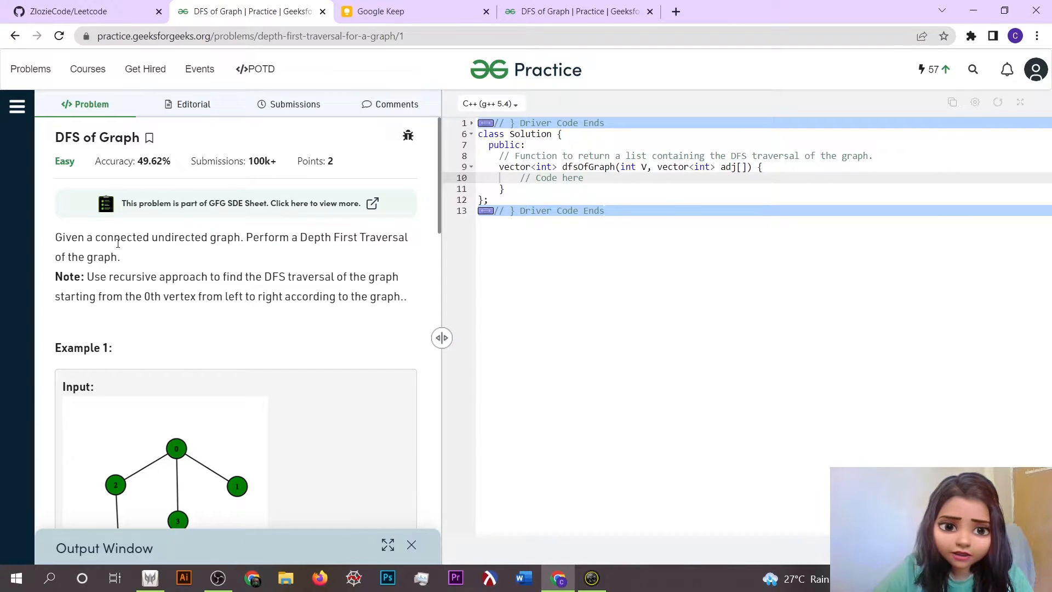
mouse_move(227, 250)
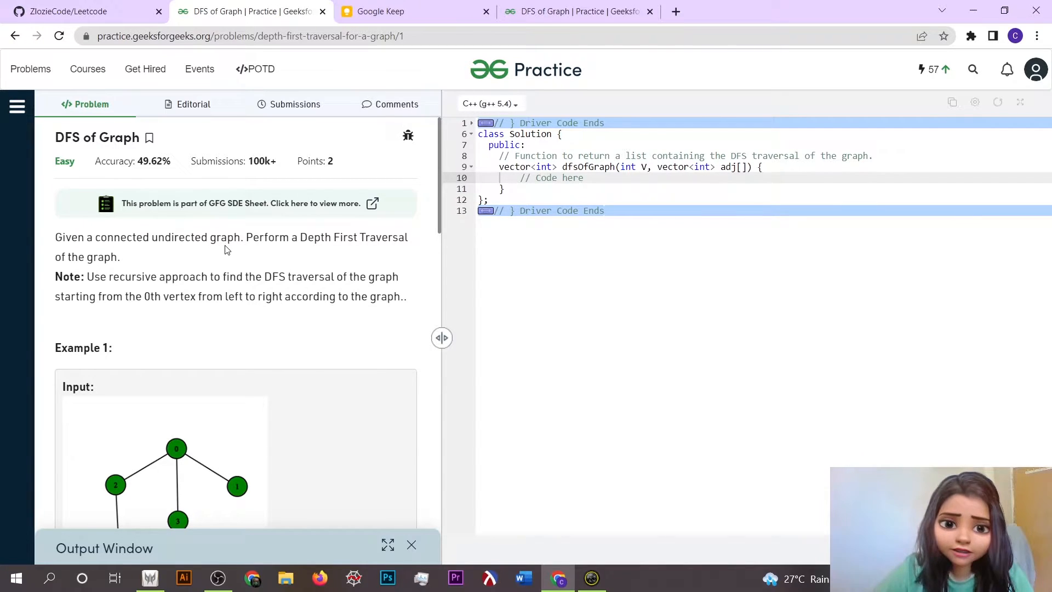
Step: In the Keep sketch, tick DFS and node 0, arrow 0→1, and tick 0, 1 in the order
scroll("down", 3)
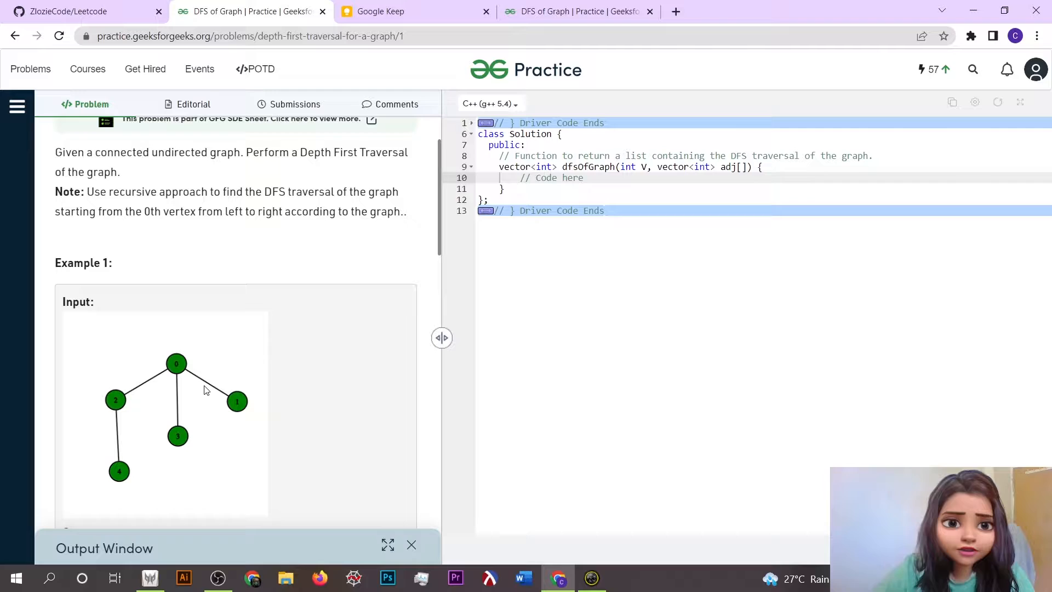
left_click(396, 12)
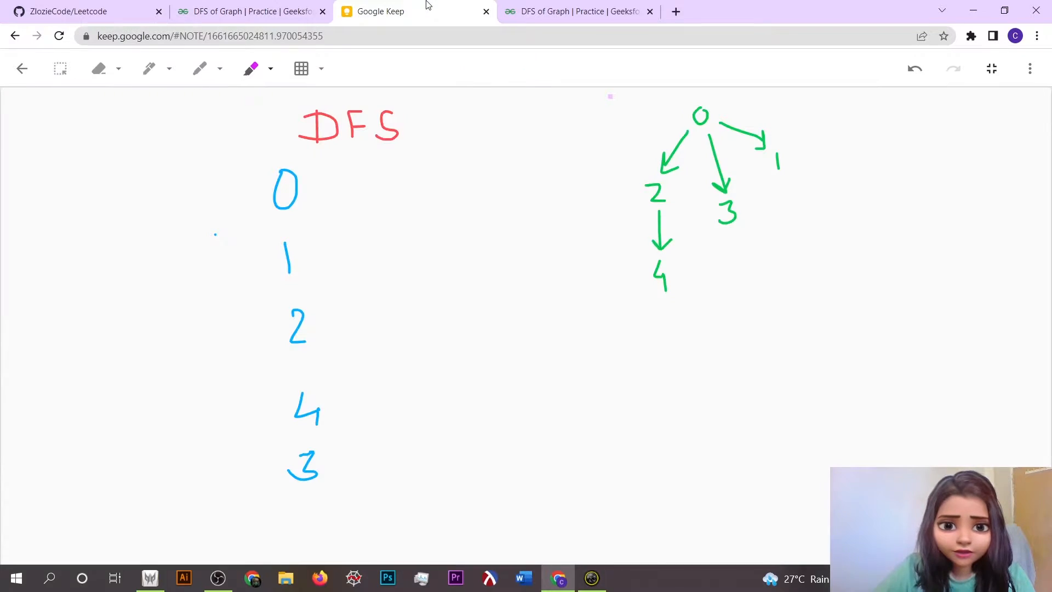
left_click_drag(413, 135, 439, 117)
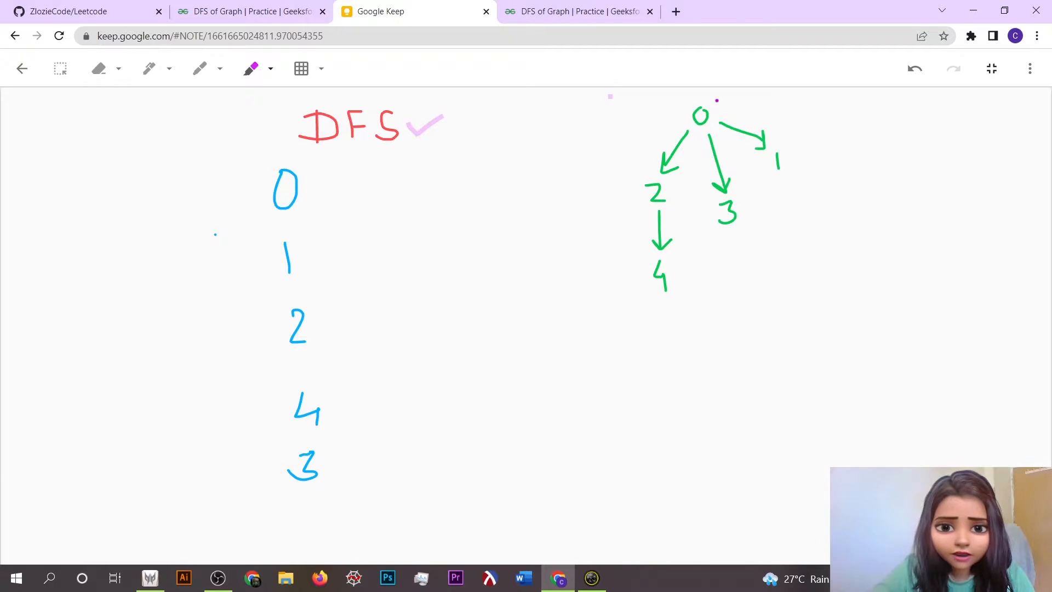
left_click_drag(704, 104, 721, 100)
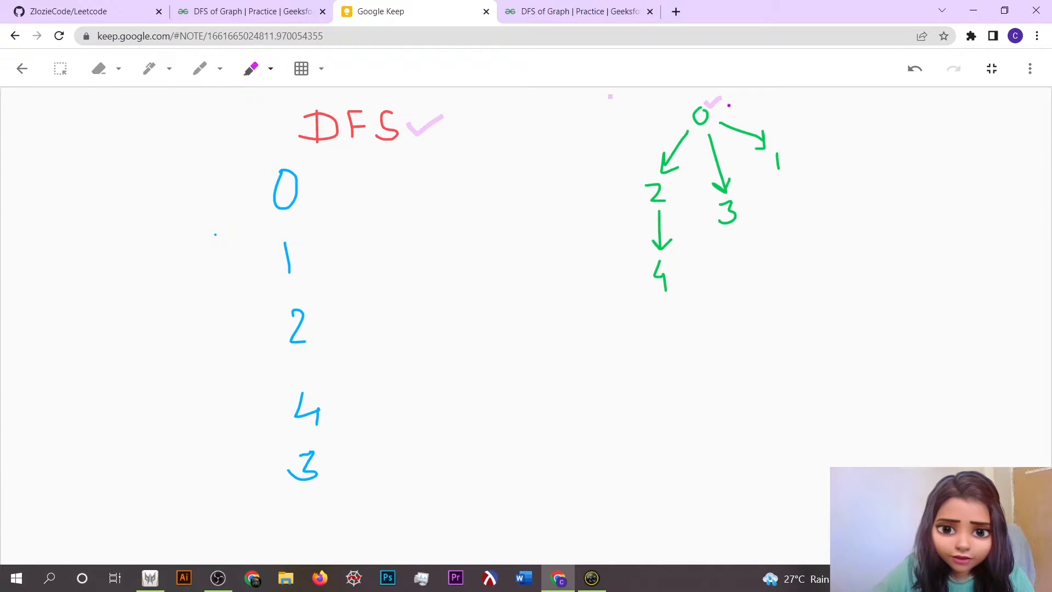
left_click_drag(721, 107, 791, 147)
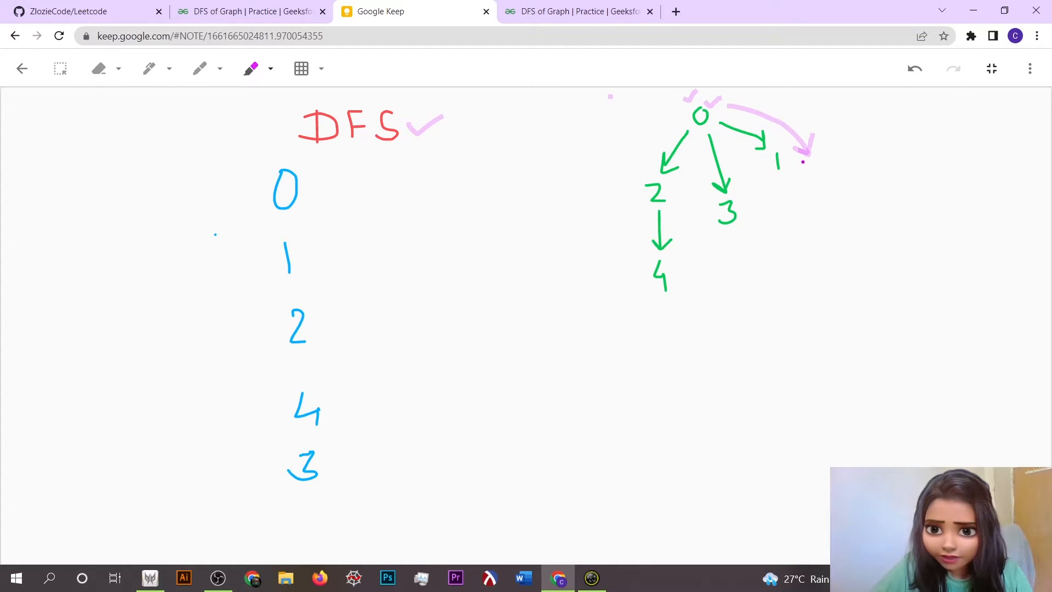
left_click_drag(802, 162, 815, 171)
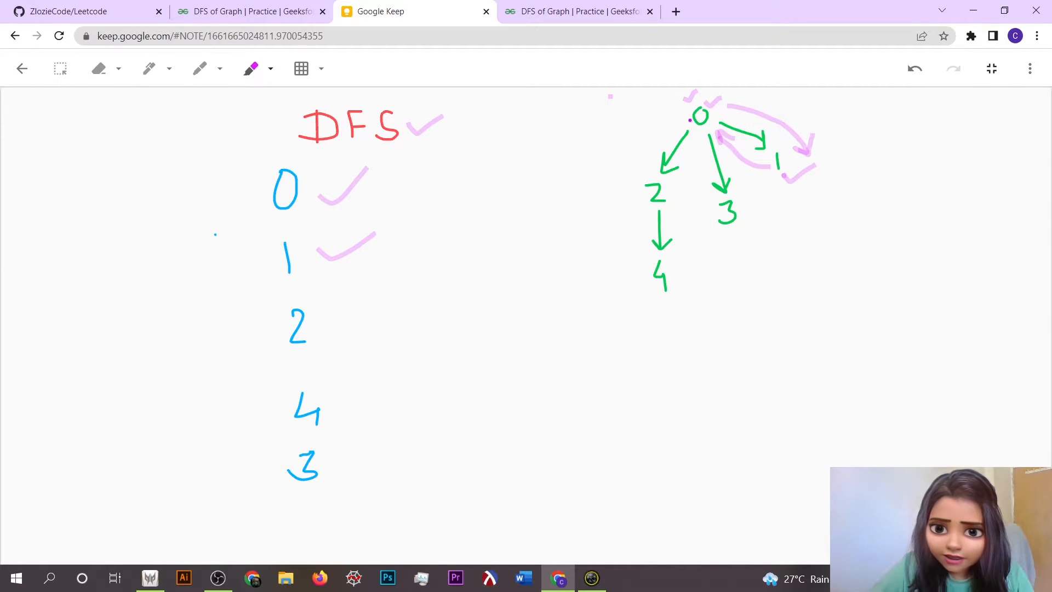
Step: Draw pink arrows from 0 through 2, 4 and 3, re-tick DFS, and brace the order list
left_click_drag(694, 117, 640, 175)
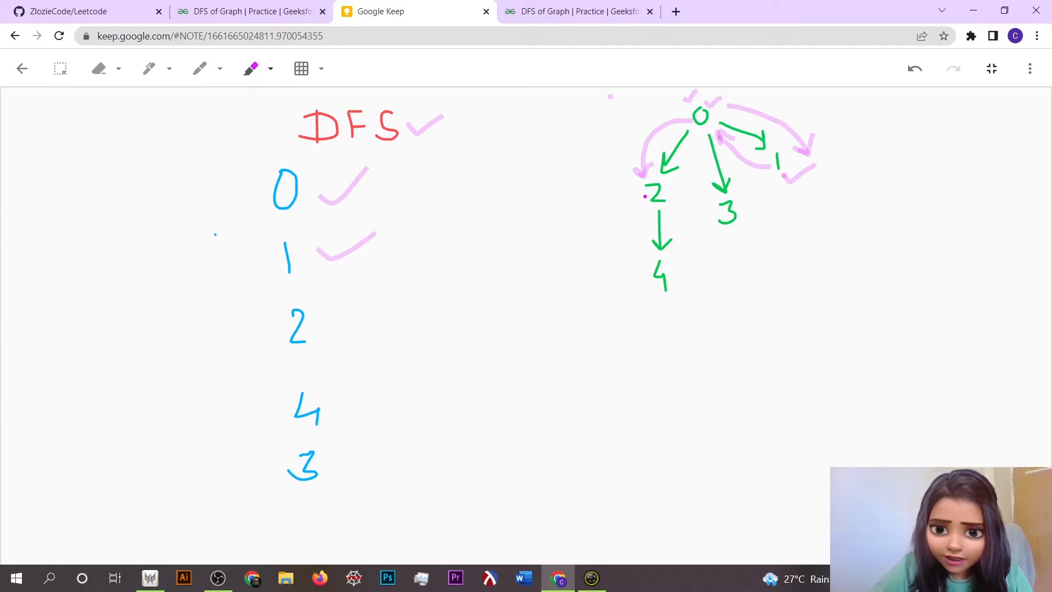
left_click_drag(630, 191, 640, 266)
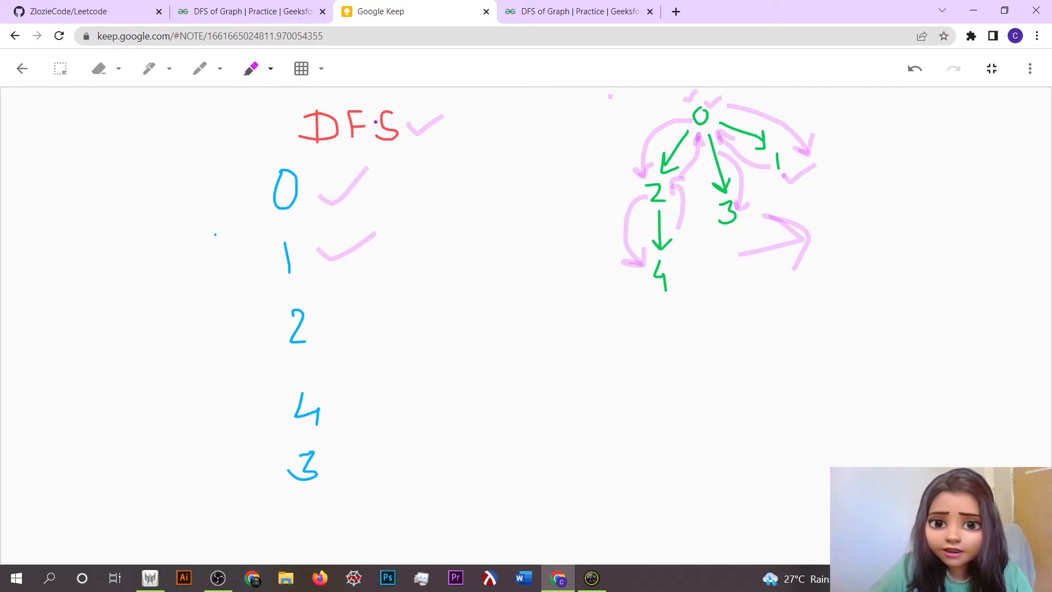
left_click_drag(412, 134, 470, 120)
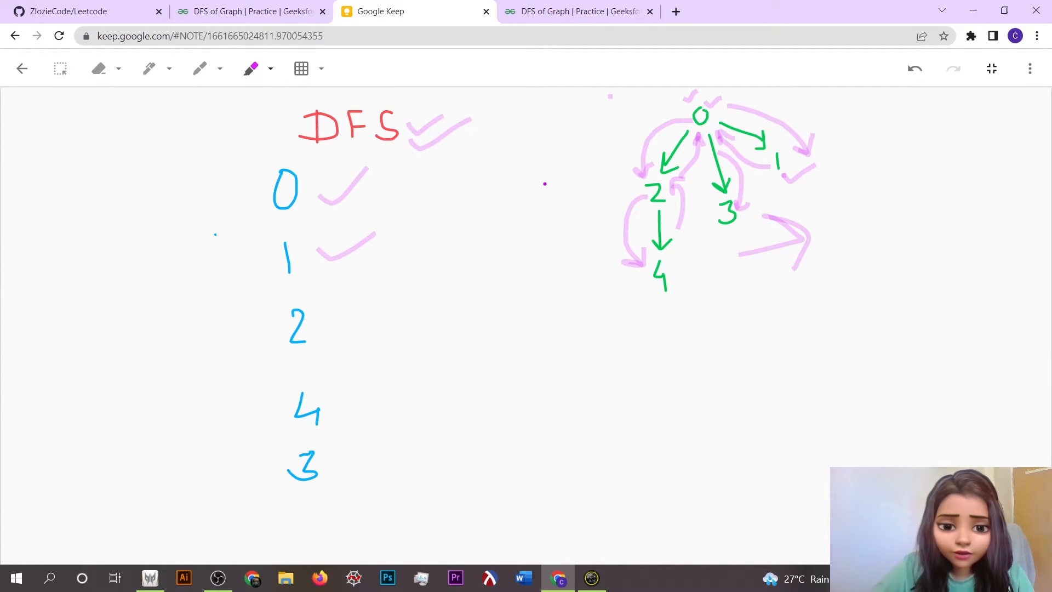
left_click_drag(254, 181, 248, 325)
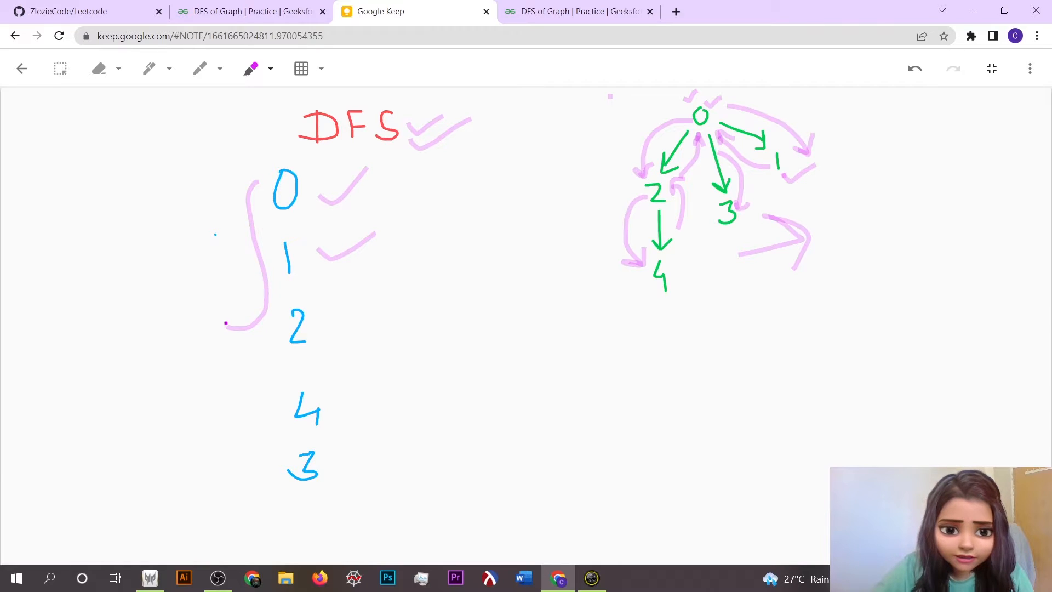
left_click_drag(254, 326, 276, 486)
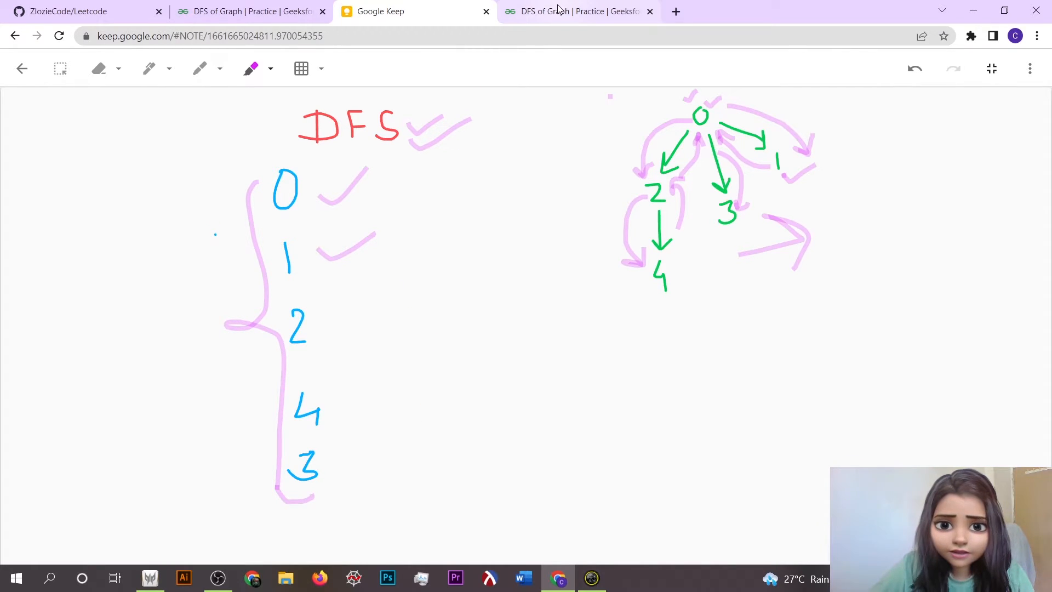
Step: Show the recursive C++ dfs helper and scroll the problem to the expected output 0 1 2 4 3
left_click(577, 12)
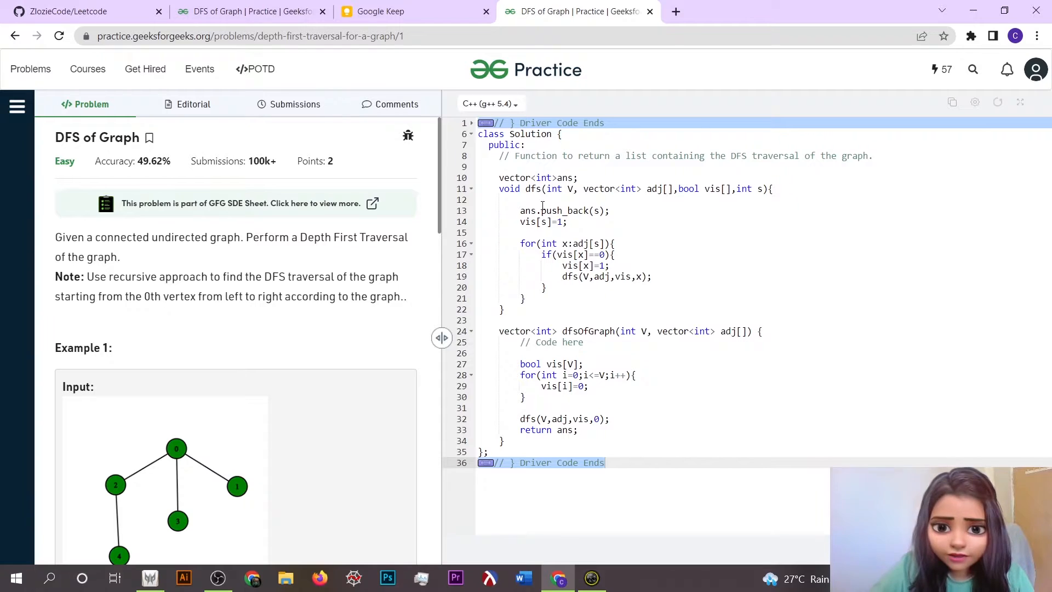
left_click(504, 177)
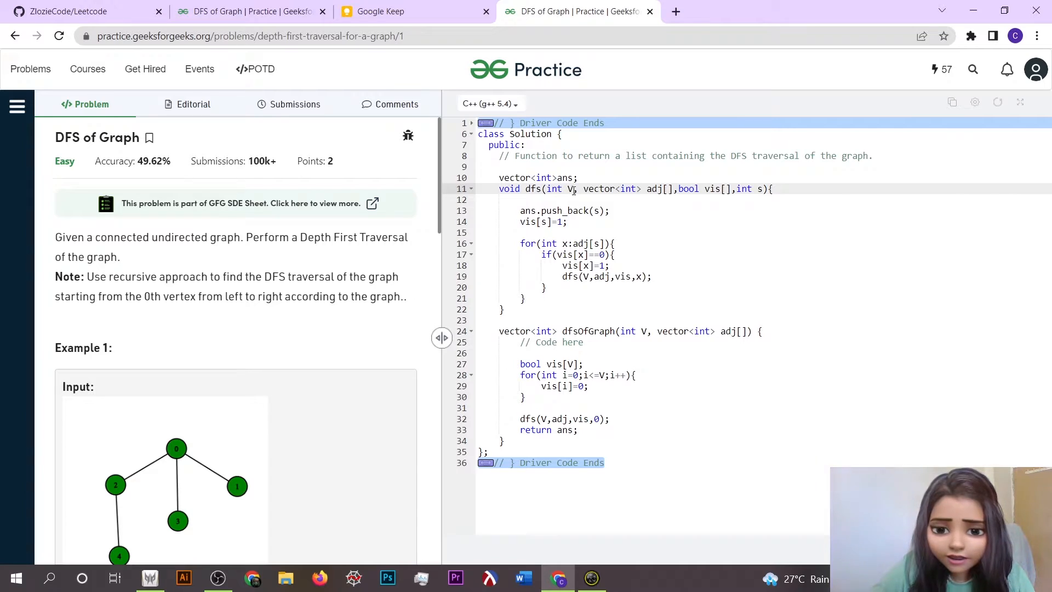
scroll("down", 3)
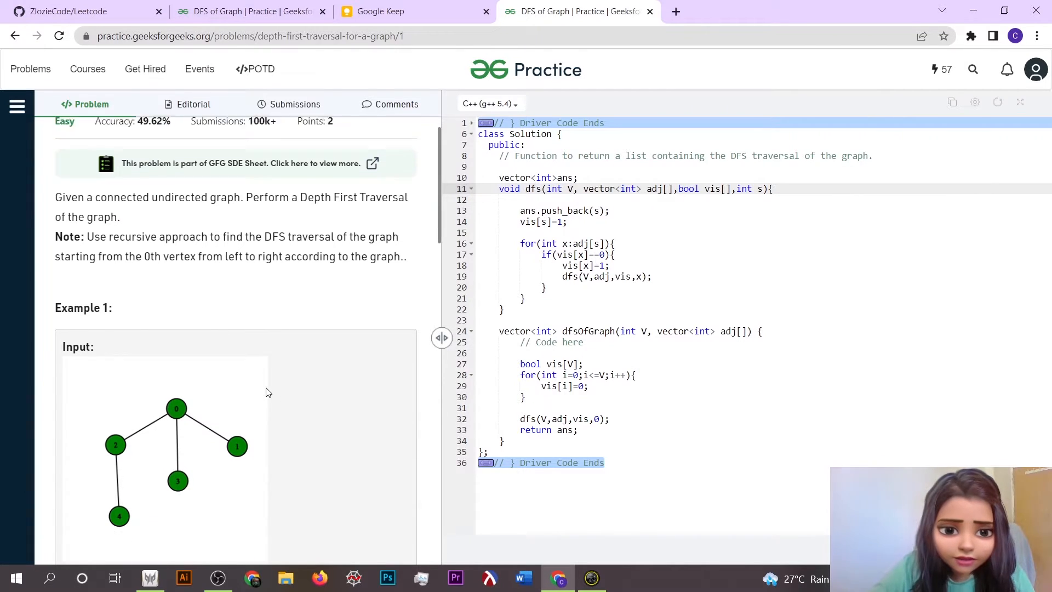
scroll("down", 3)
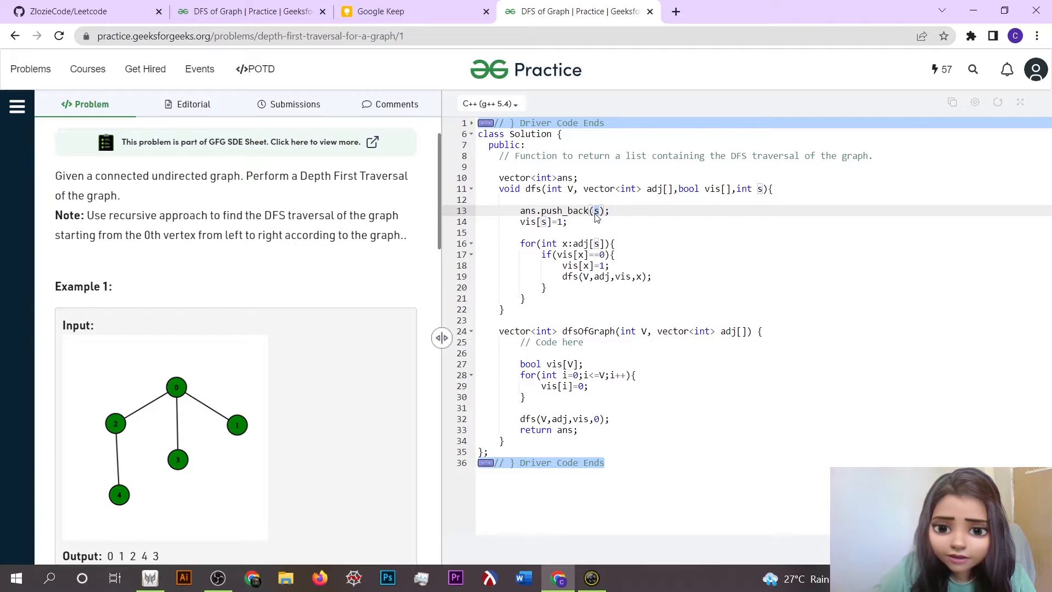
mouse_move(554, 211)
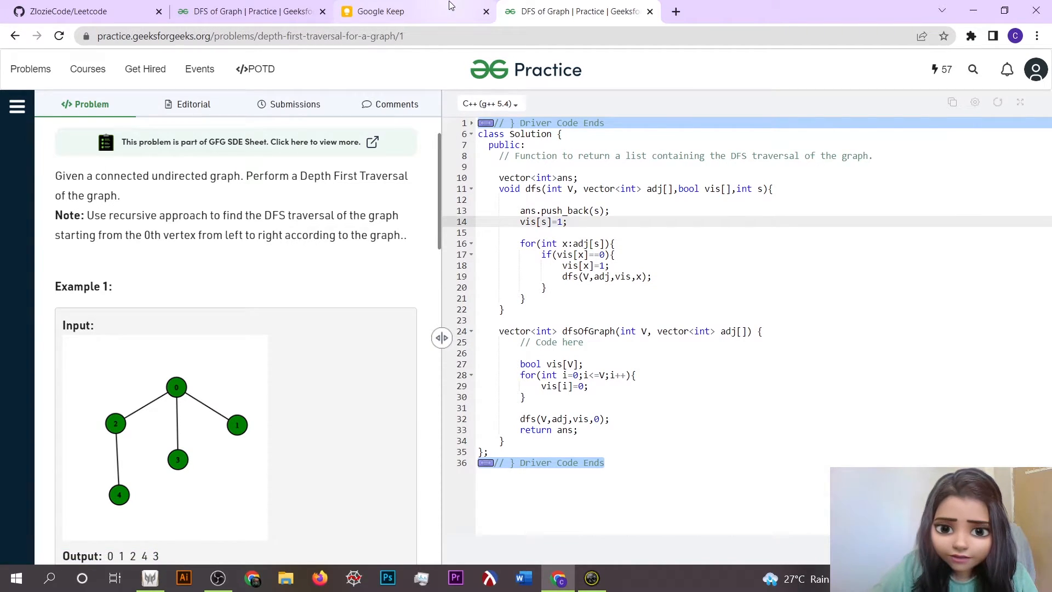
Step: Draw a pink visited-array box with cells, strike the 0, mark 1s, then return to the code
left_click(391, 11)
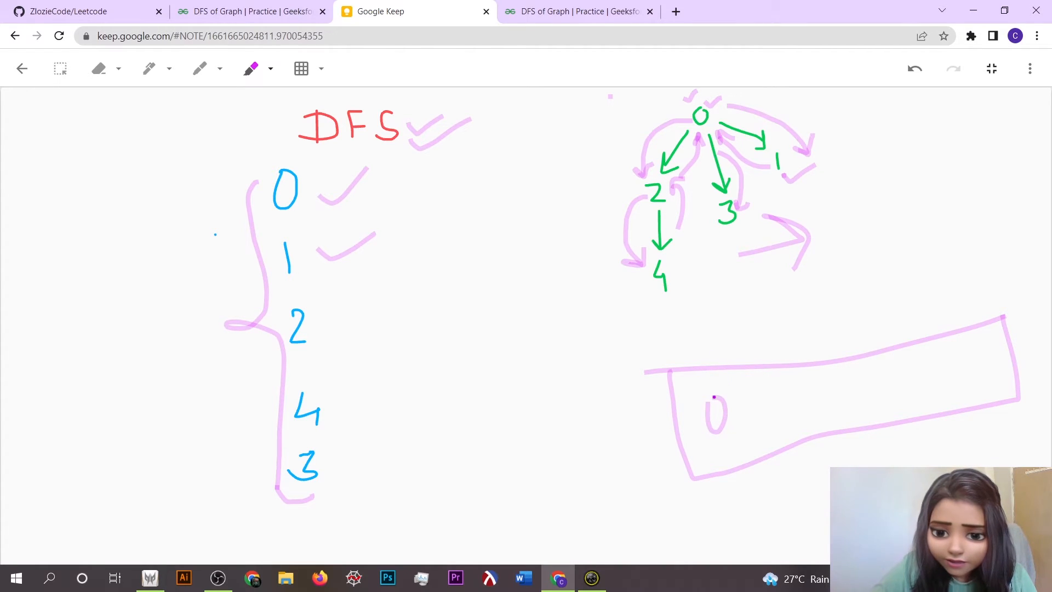
left_click_drag(751, 373, 768, 460)
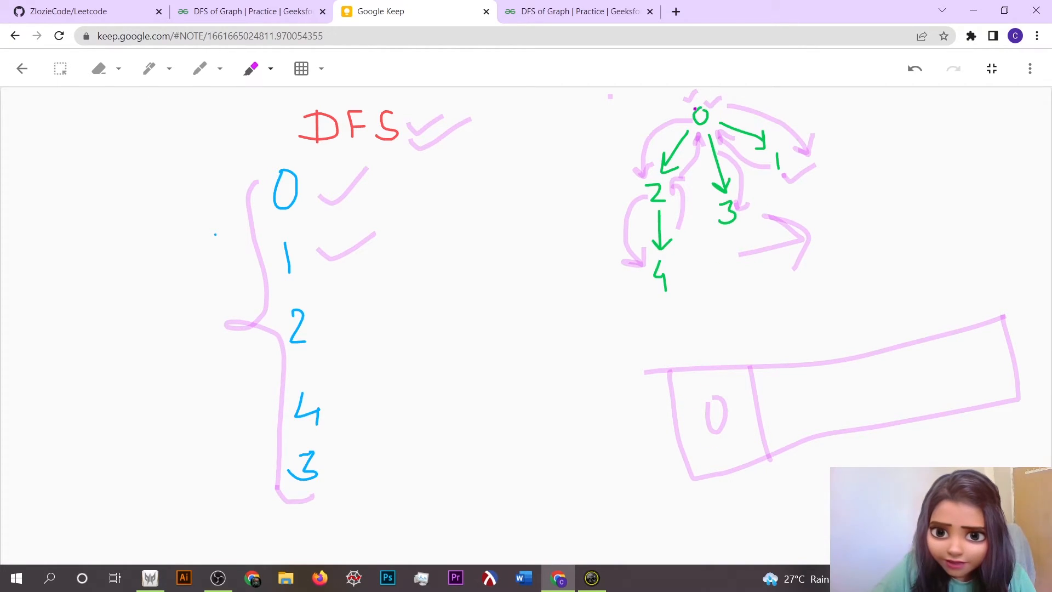
left_click_drag(731, 383, 704, 463)
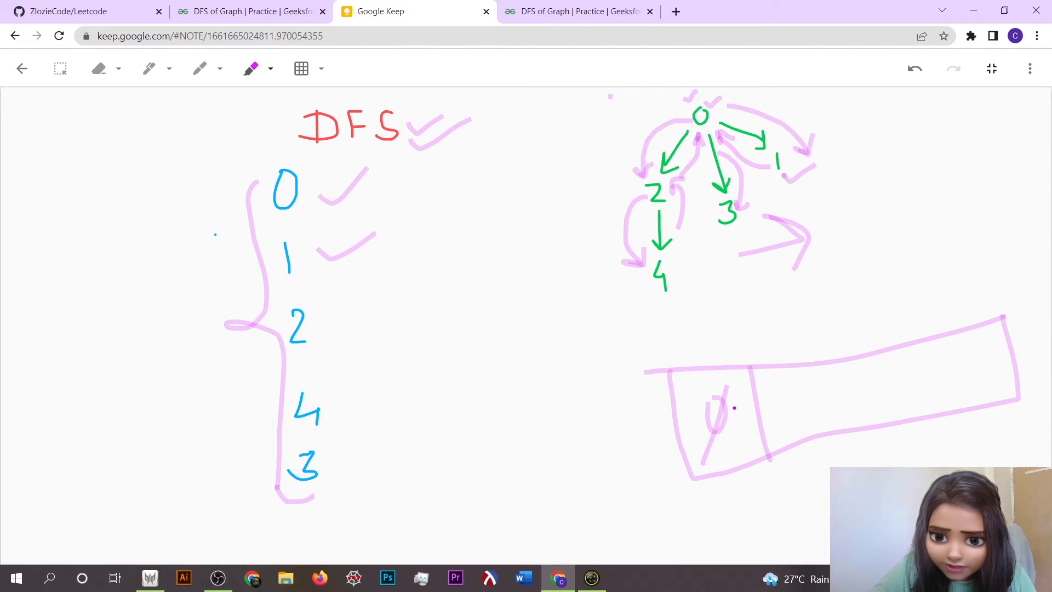
left_click_drag(738, 403, 741, 436)
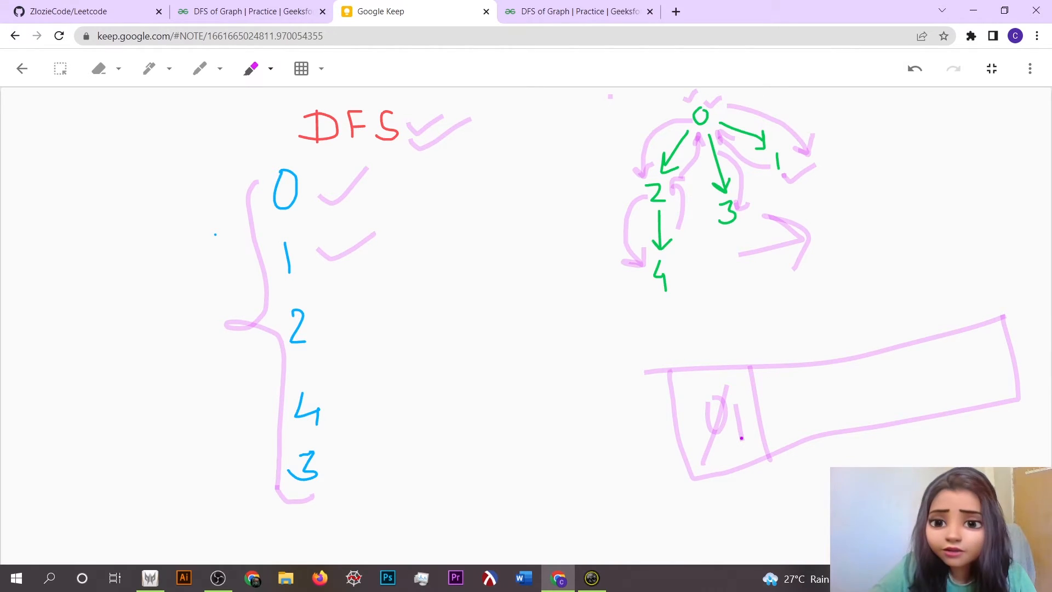
left_click_drag(809, 366, 817, 422)
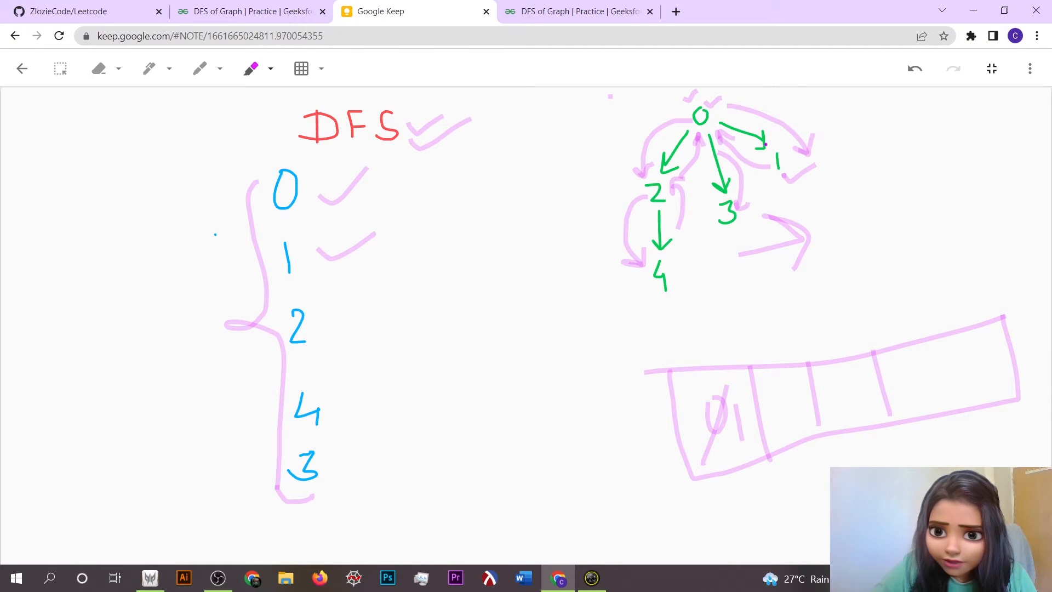
left_click_drag(798, 389, 798, 426)
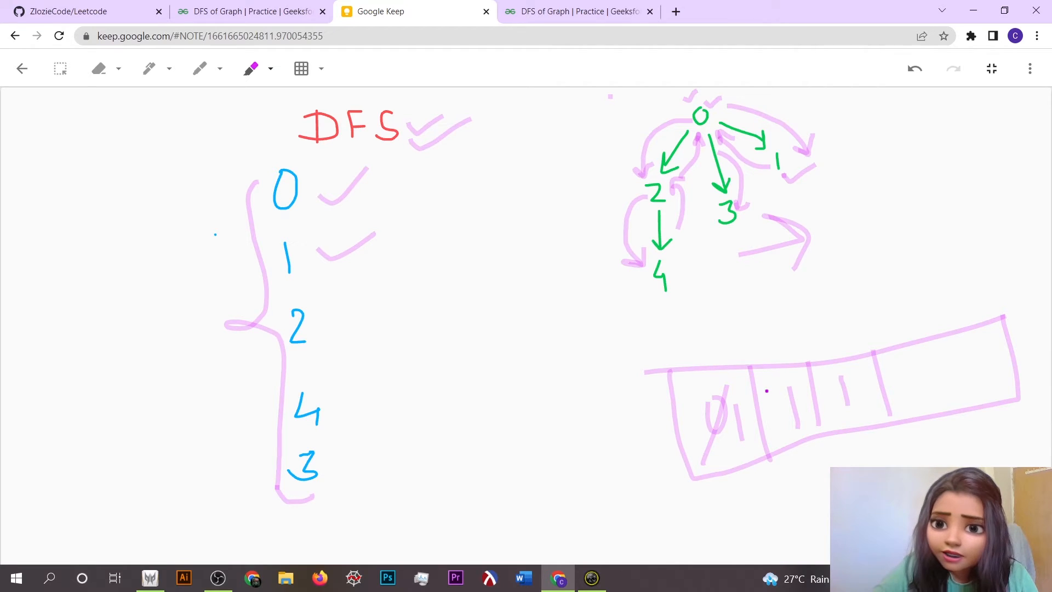
left_click(577, 11)
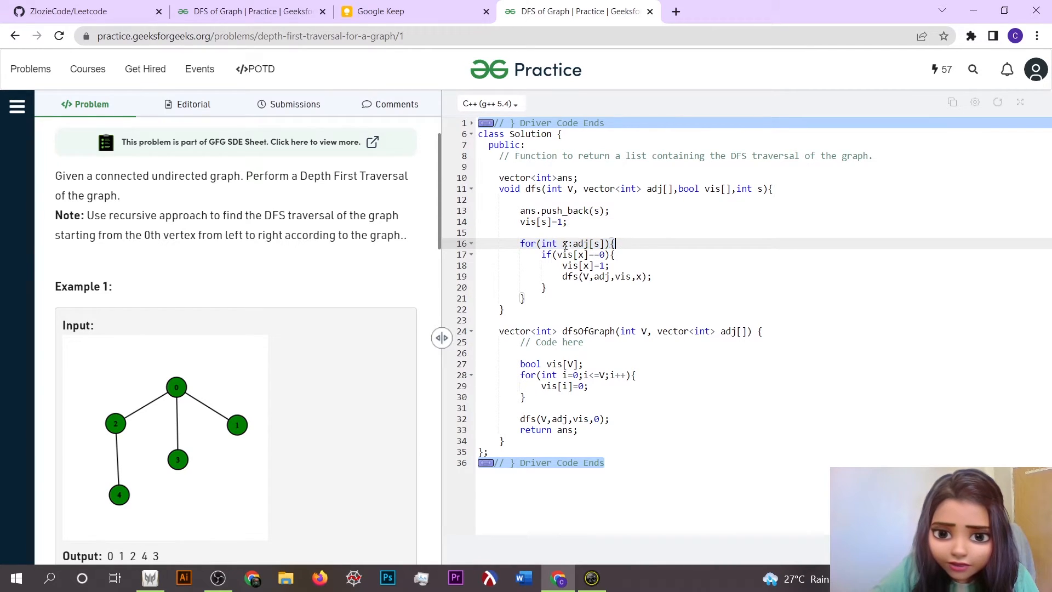
mouse_move(594, 243)
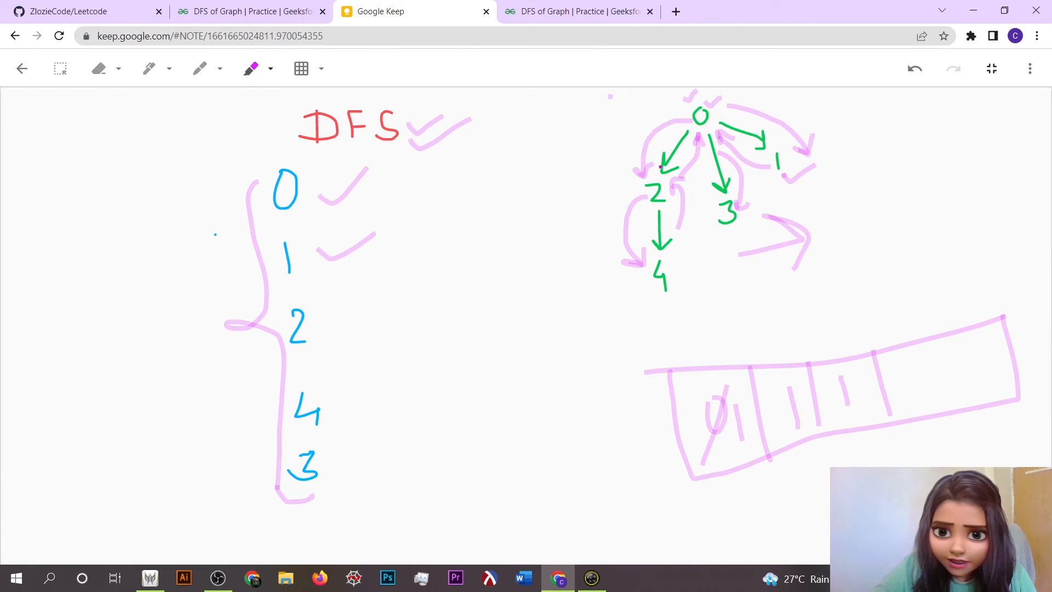
Step: Draw a pink circle around nodes 2 and 4 in the traversal tree
left_click_drag(651, 171, 678, 201)
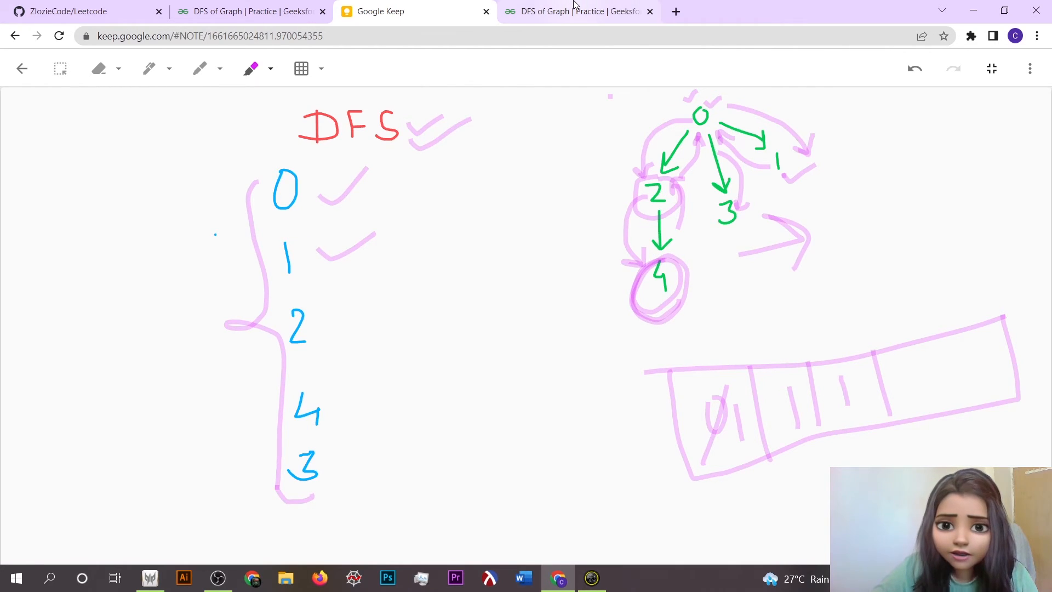
Step: Return to the DFS of Graph solution tab showing the dfsOfGraph function
left_click(577, 12)
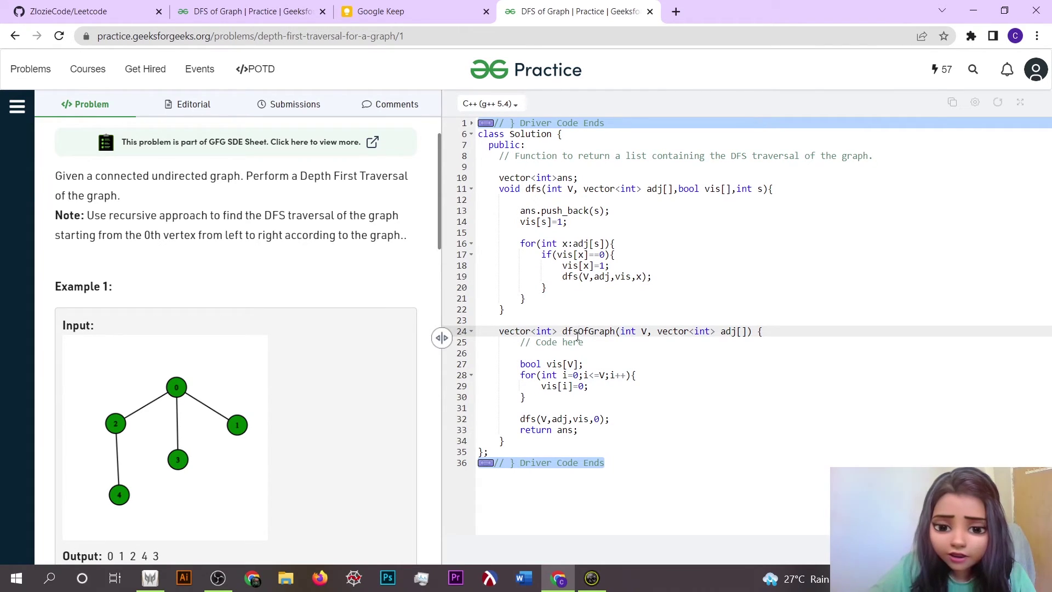
mouse_move(591, 341)
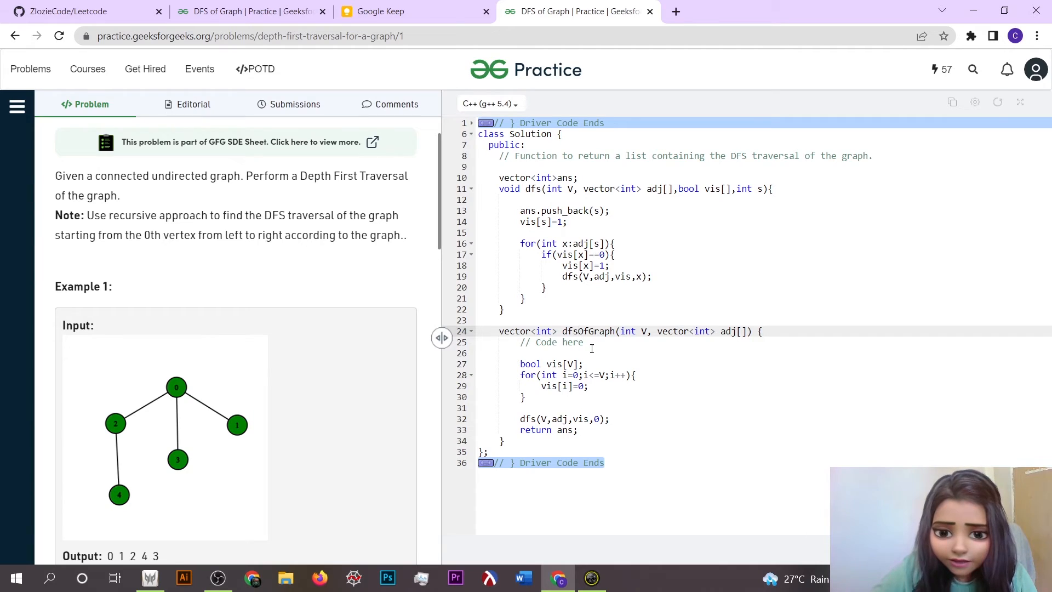